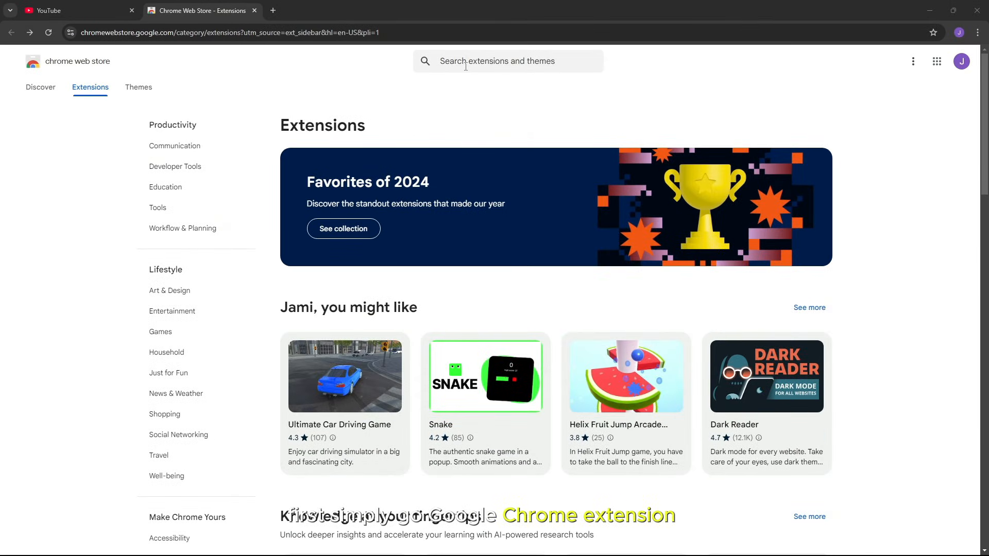
# Step: Find the Horsy.ai extension by searching 'horsy' in the Chrome Web Store
pyautogui.write('horsy')
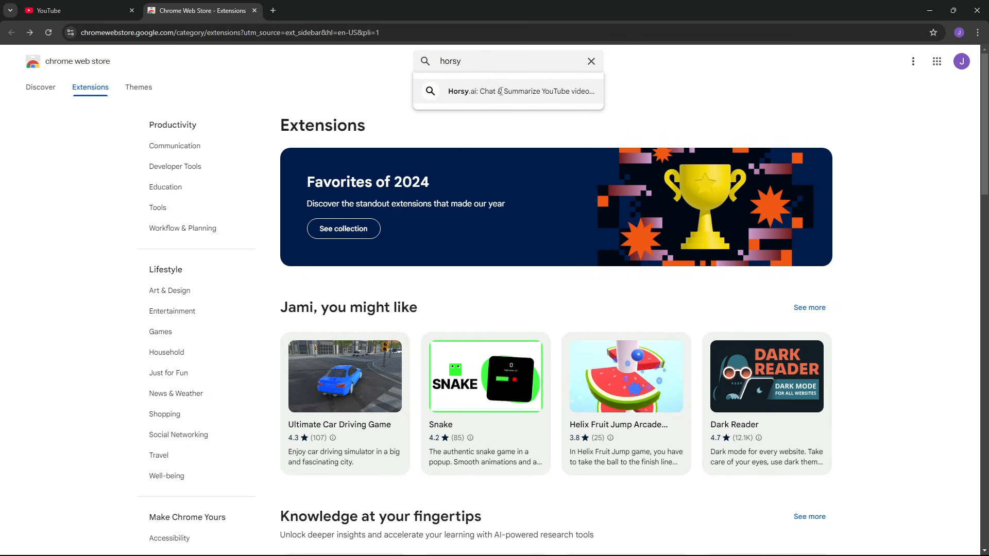
pyautogui.click(521, 90)
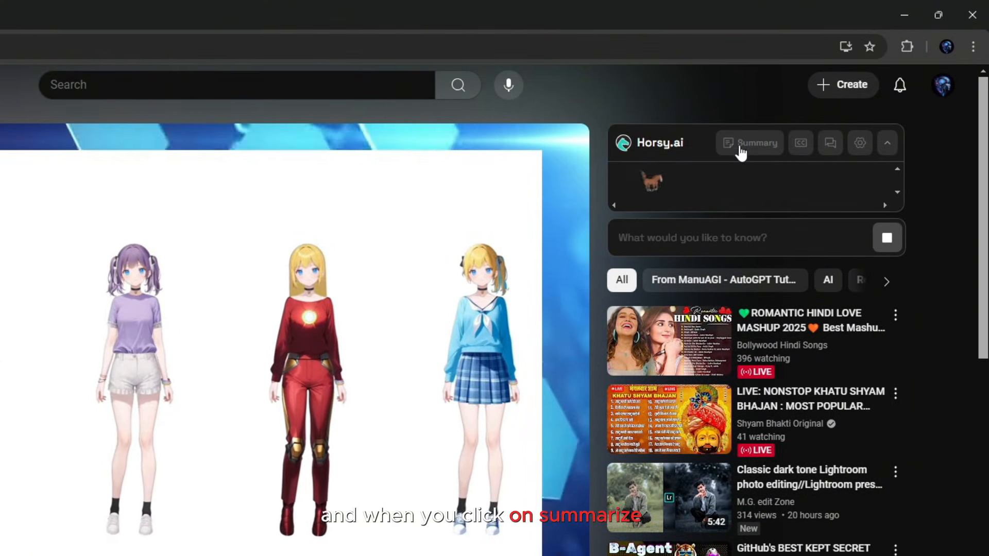
# Step: Generate the video's summary, then view its timestamped English transcript in the Horsy.ai panel
pyautogui.click(749, 142)
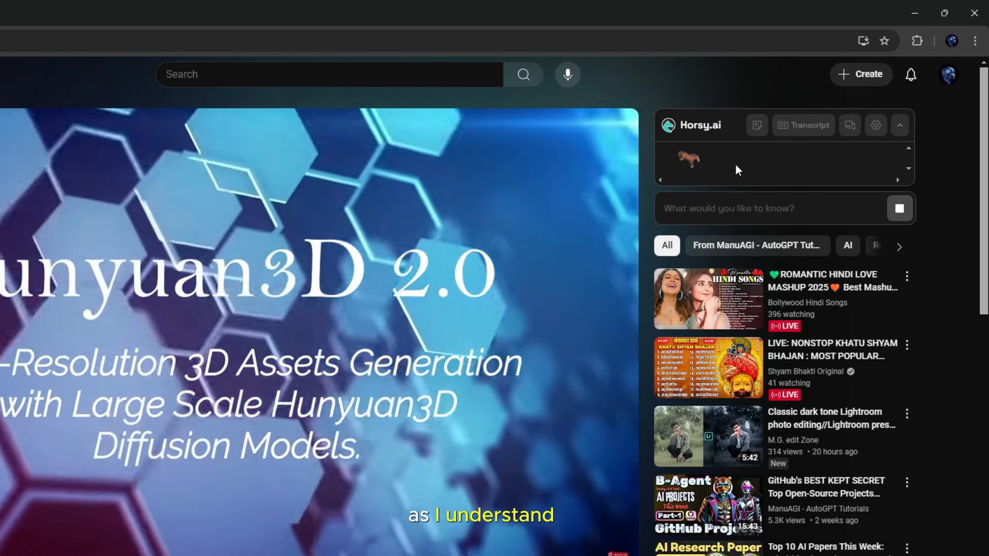
pyautogui.click(802, 125)
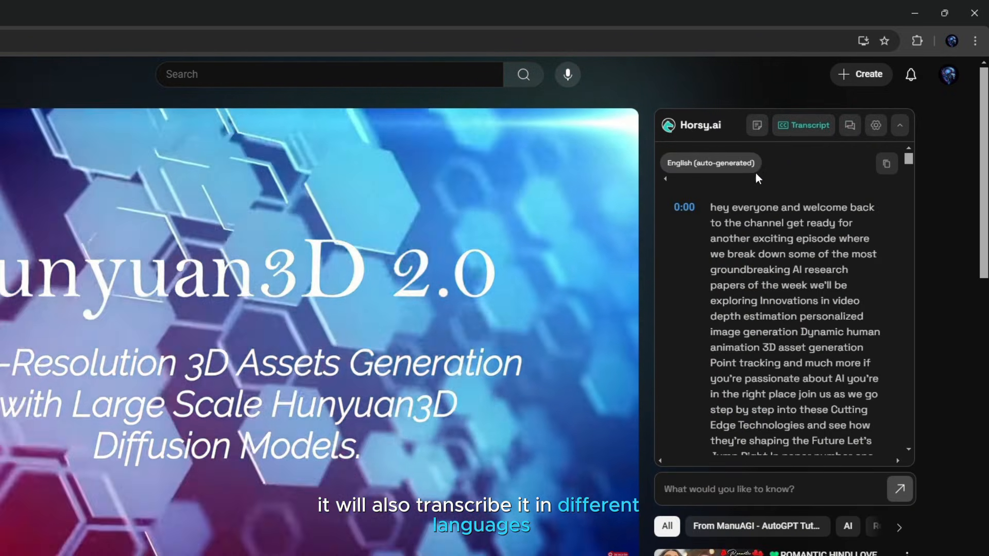
# Step: Return to the AI summary listing Hunyuan3D 2.0 key points with timestamps
pyautogui.click(850, 124)
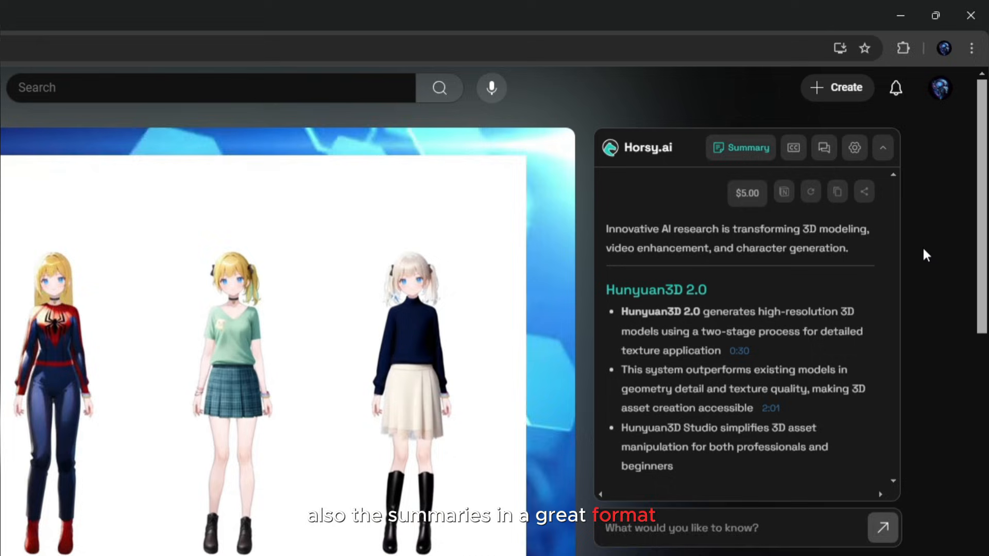
# Step: Switch the Horsy.ai panel to chat mode with suggested questions about the video
pyautogui.click(831, 133)
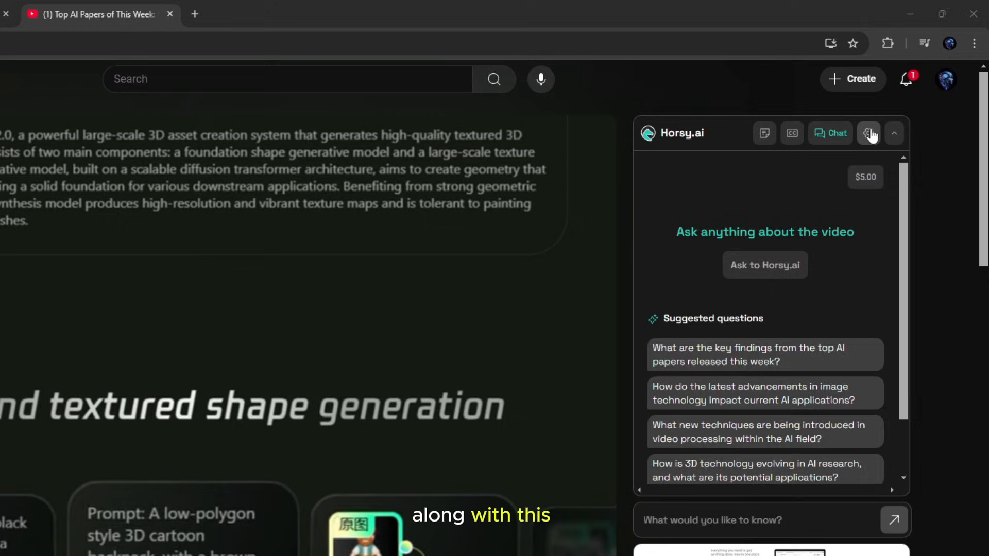
# Step: From settings, reach the podcast dashboard and ask 'What skills are most in demand today?'
pyautogui.click(869, 133)
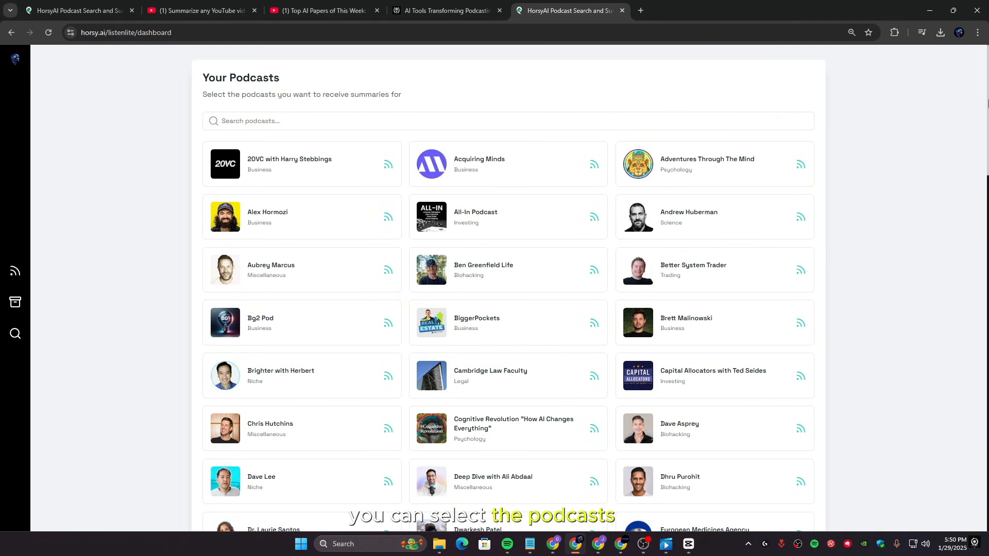
pyautogui.scroll(-3)
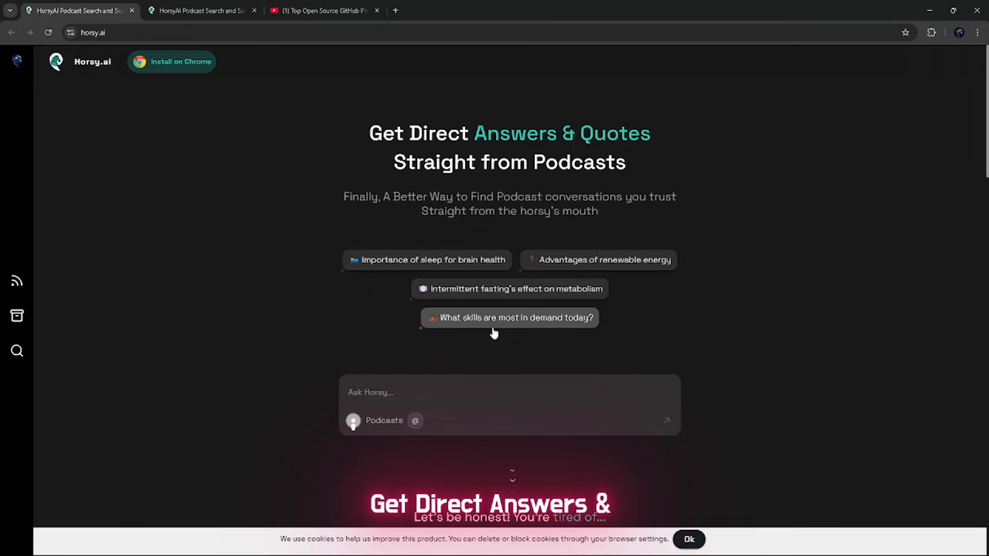
pyautogui.click(509, 317)
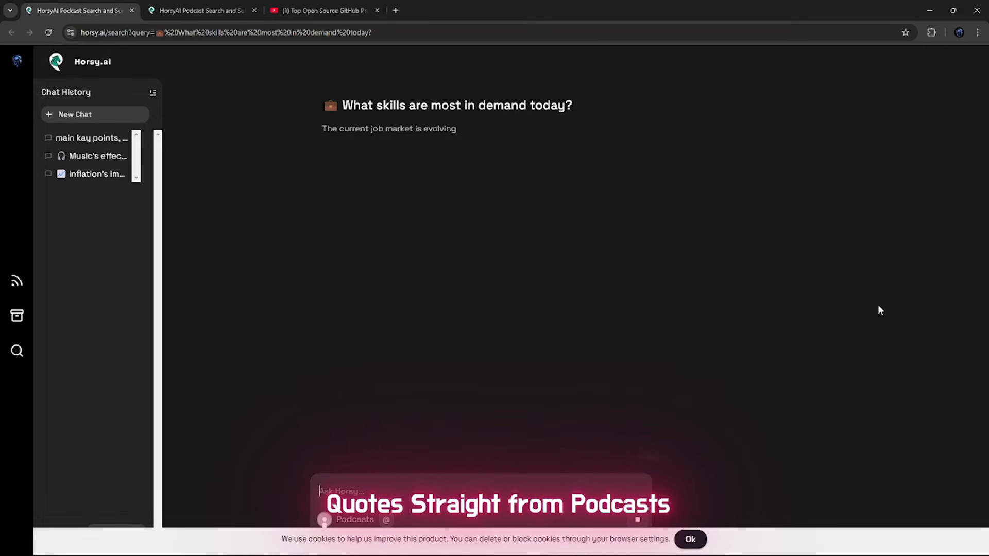